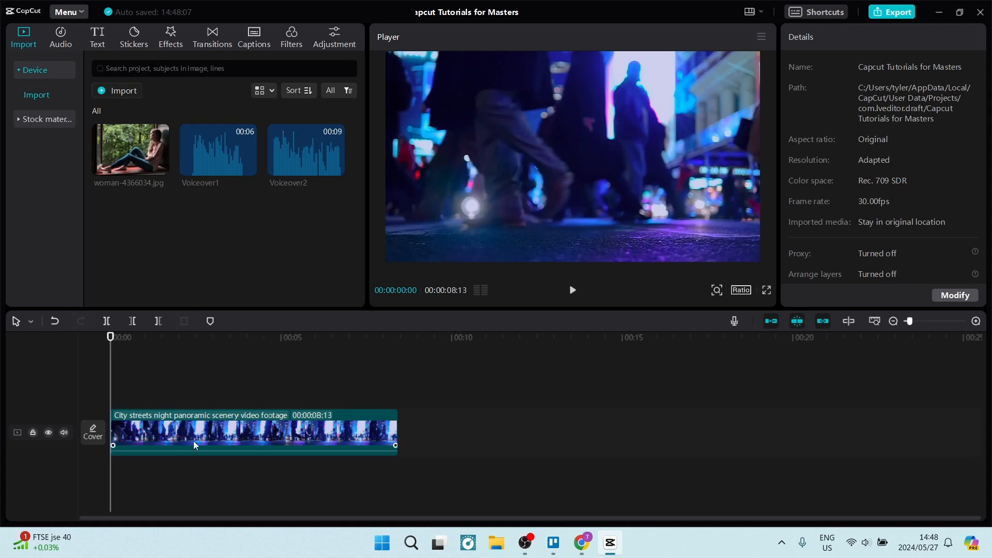
{"action": "mouse_move", "coordinate": [195, 444]}
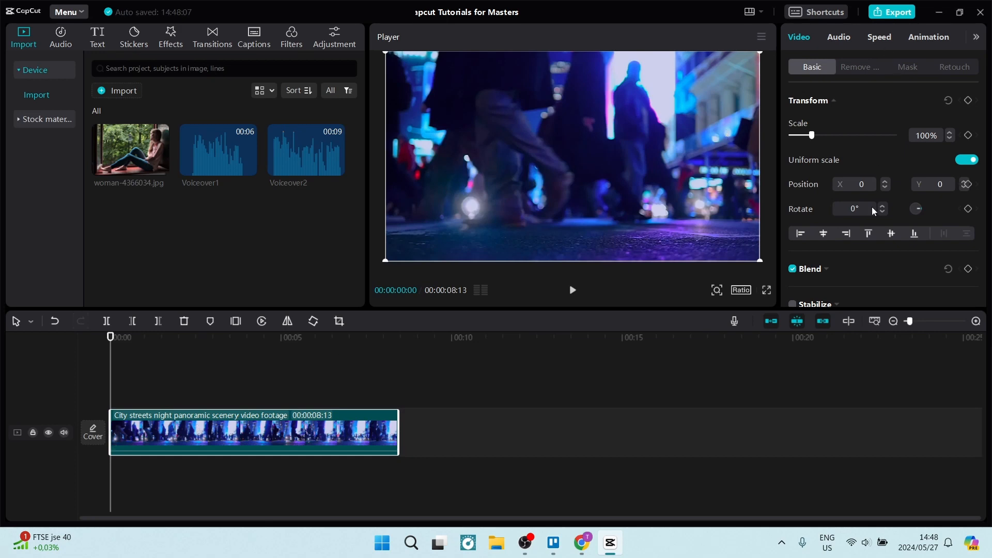
{"action": "mouse_move", "coordinate": [624, 267]}
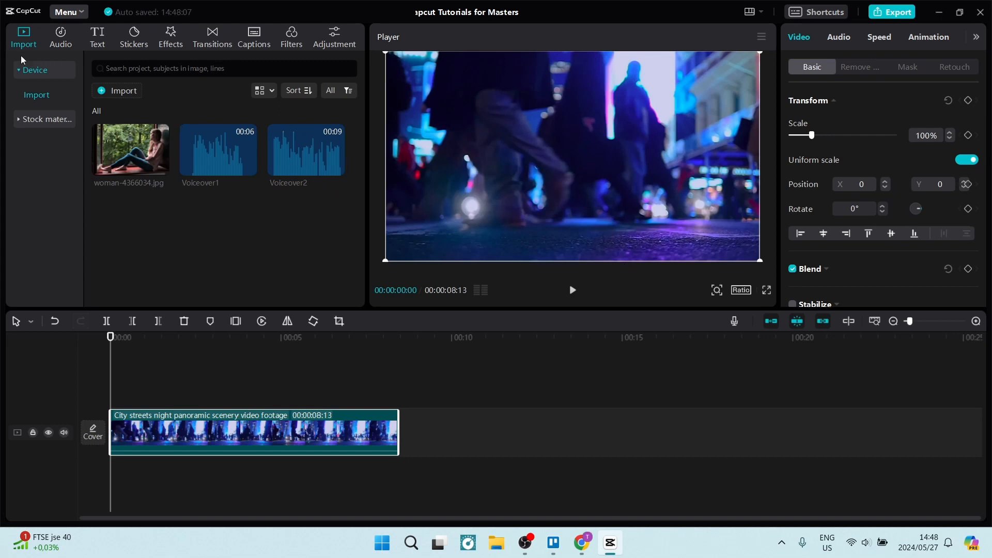
{"action": "mouse_move", "coordinate": [97, 32]}
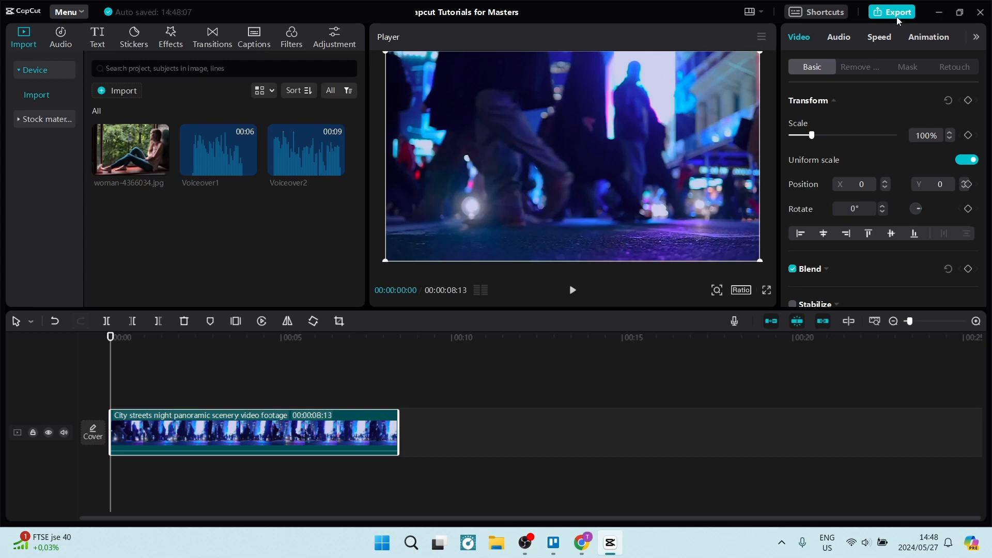
Bring up the Export dialog and list the resolution choices, 480p to 4K
{"action": "left_click", "coordinate": [892, 12]}
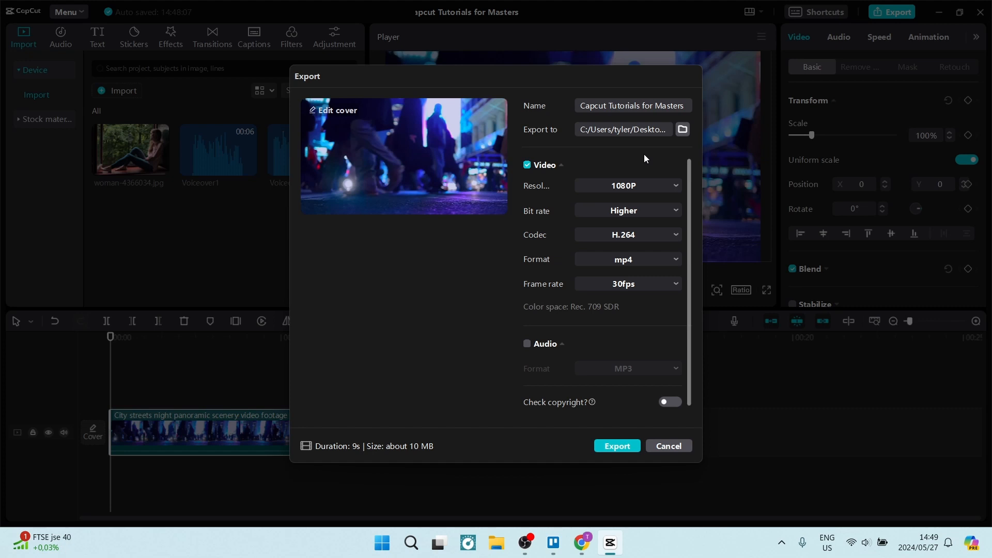
{"action": "mouse_move", "coordinate": [495, 275]}
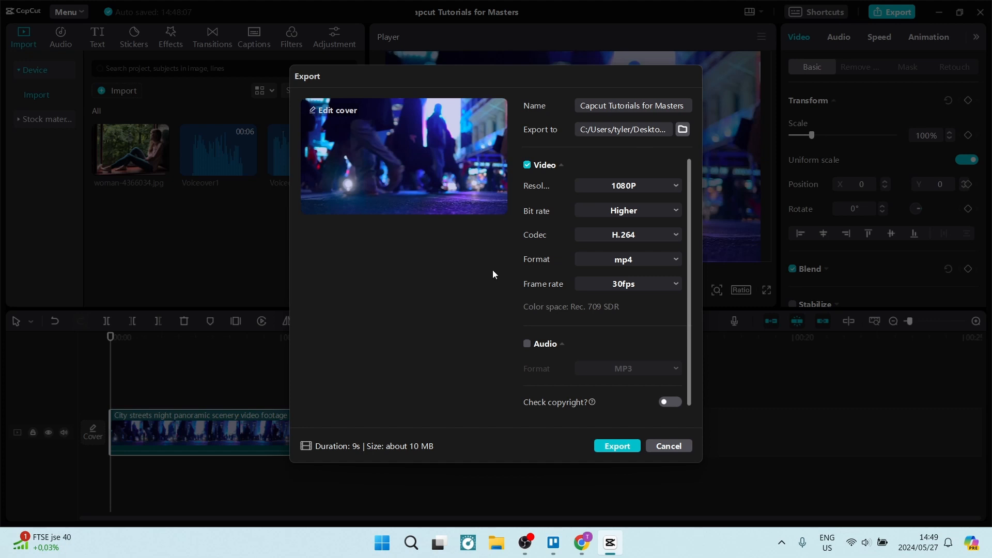
{"action": "mouse_move", "coordinate": [595, 145]}
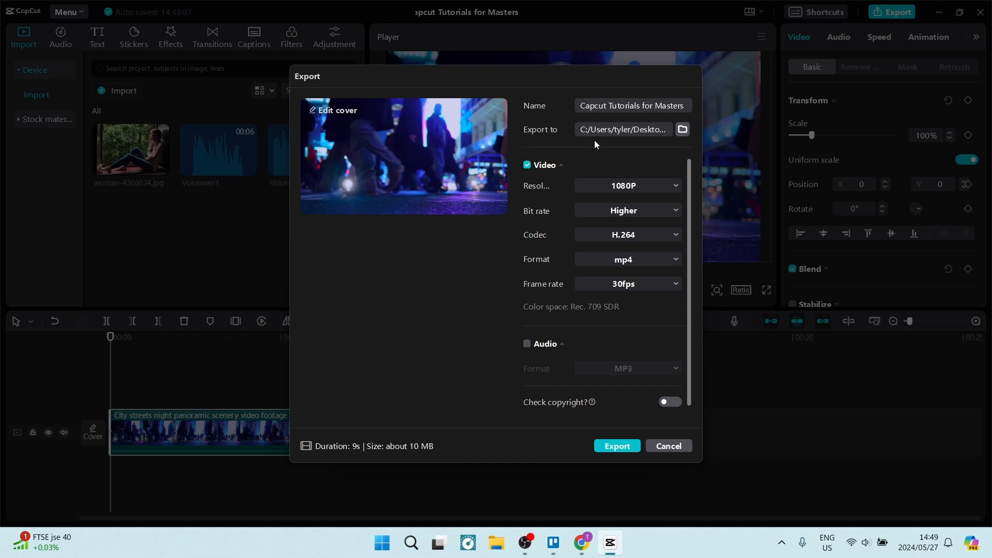
{"action": "left_click", "coordinate": [626, 185]}
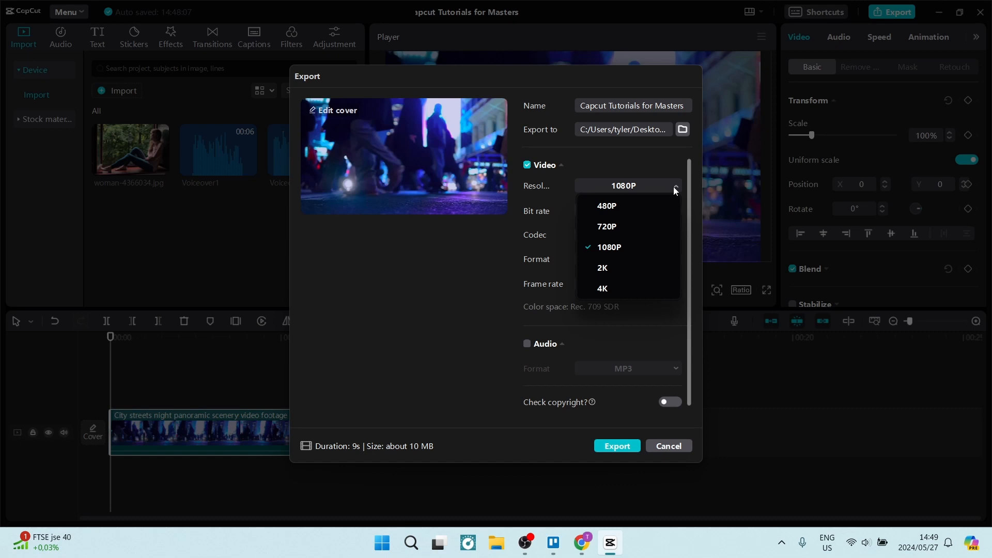
Choose 4K export resolution, raising the estimated size to about 24 MB
{"action": "left_click", "coordinate": [601, 289]}
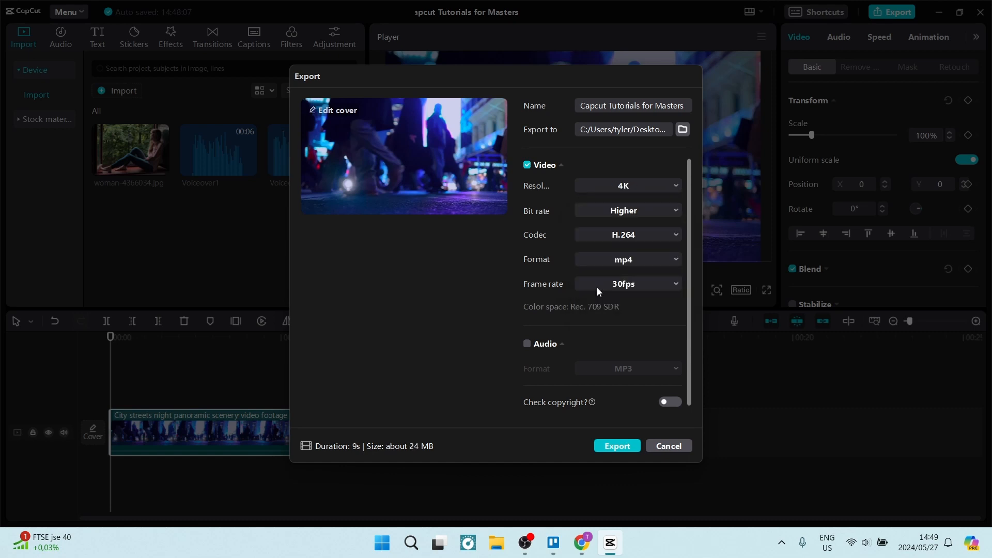
{"action": "mouse_move", "coordinate": [605, 288]}
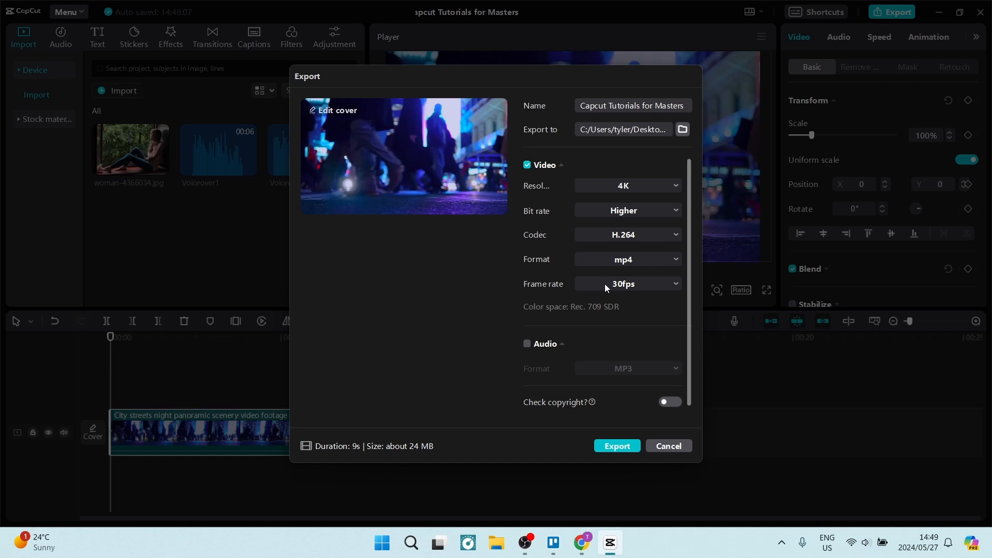
{"action": "mouse_move", "coordinate": [635, 297]}
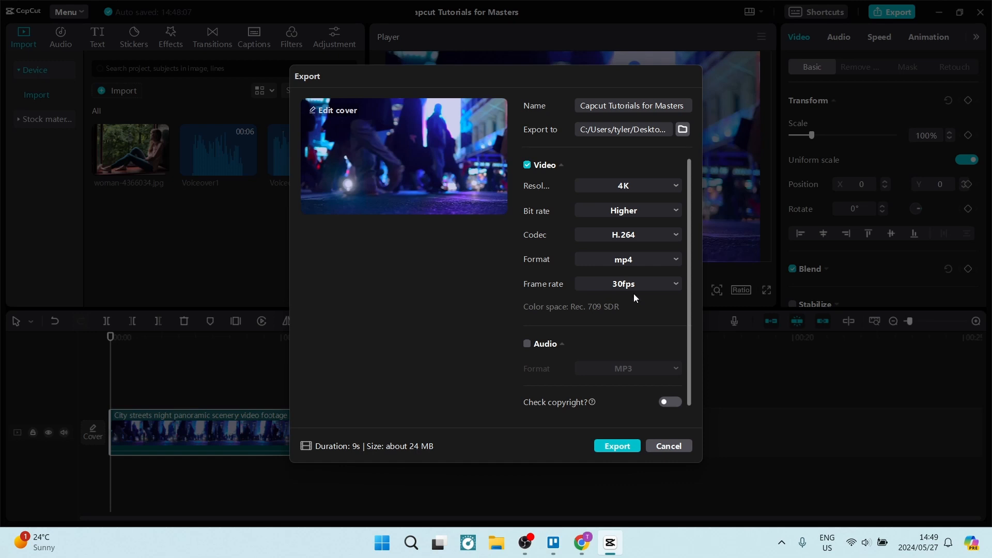
Choose 60fps export frame rate, lifting the estimated size to about 41 MB
{"action": "left_click", "coordinate": [626, 283]}
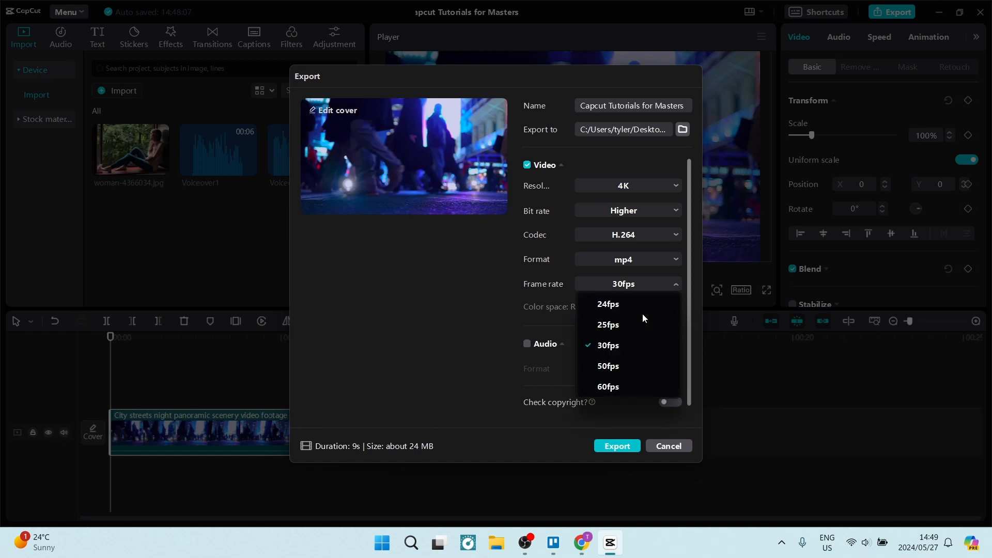
{"action": "mouse_move", "coordinate": [409, 452]}
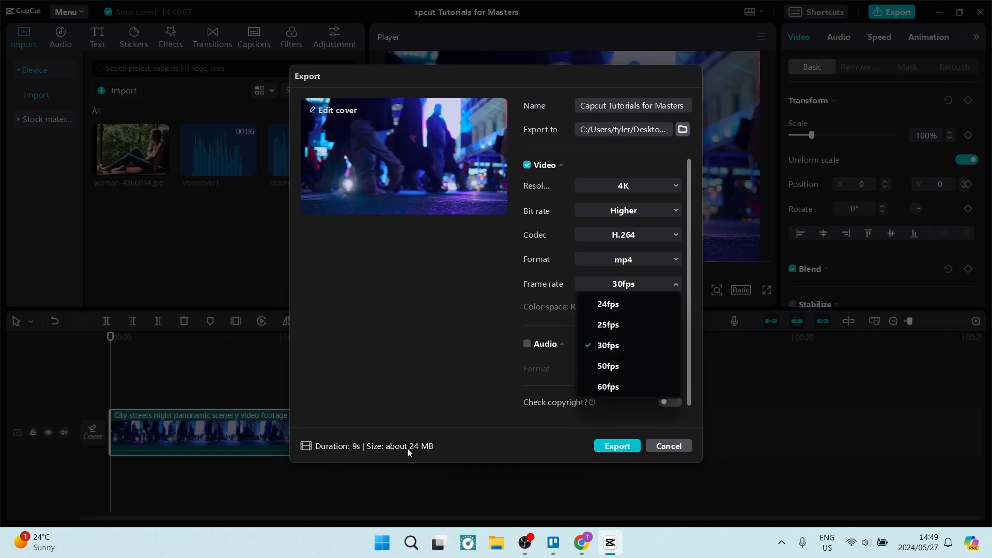
{"action": "mouse_move", "coordinate": [608, 386]}
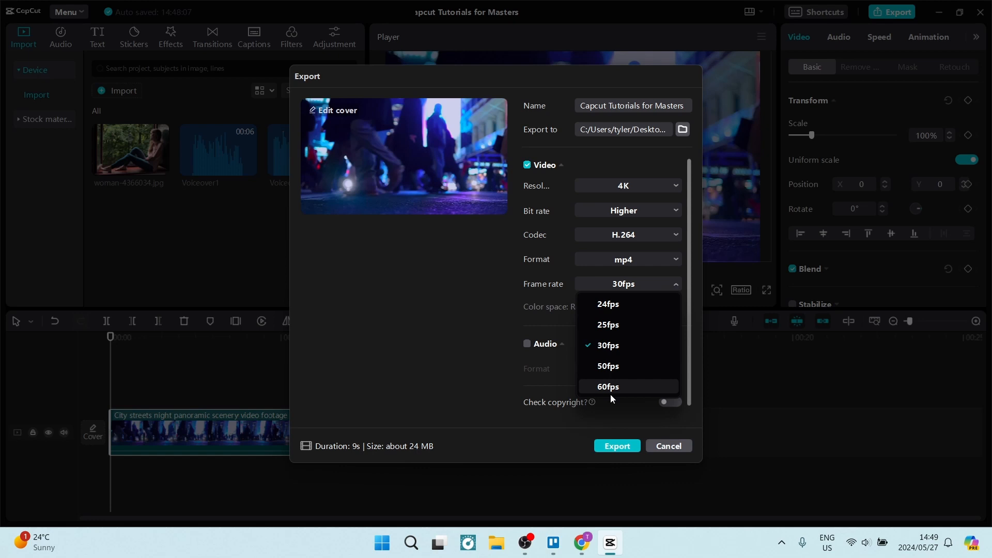
{"action": "left_click", "coordinate": [607, 386]}
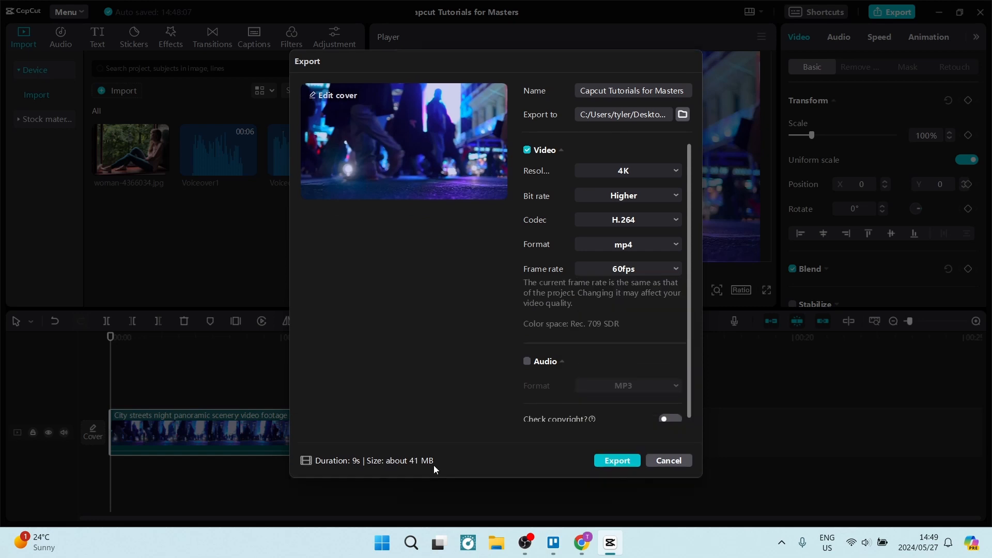
{"action": "mouse_move", "coordinate": [551, 289]}
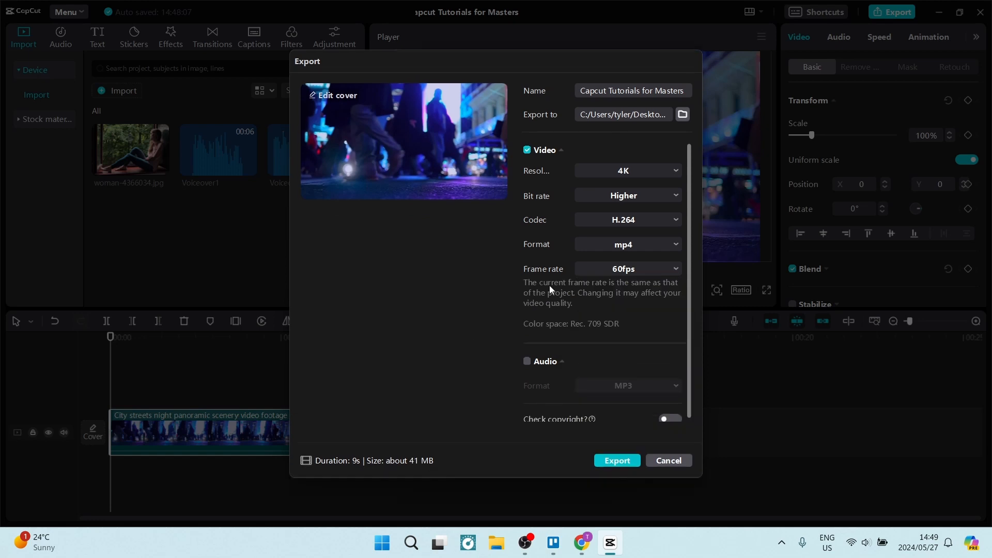
{"action": "mouse_move", "coordinate": [544, 308]}
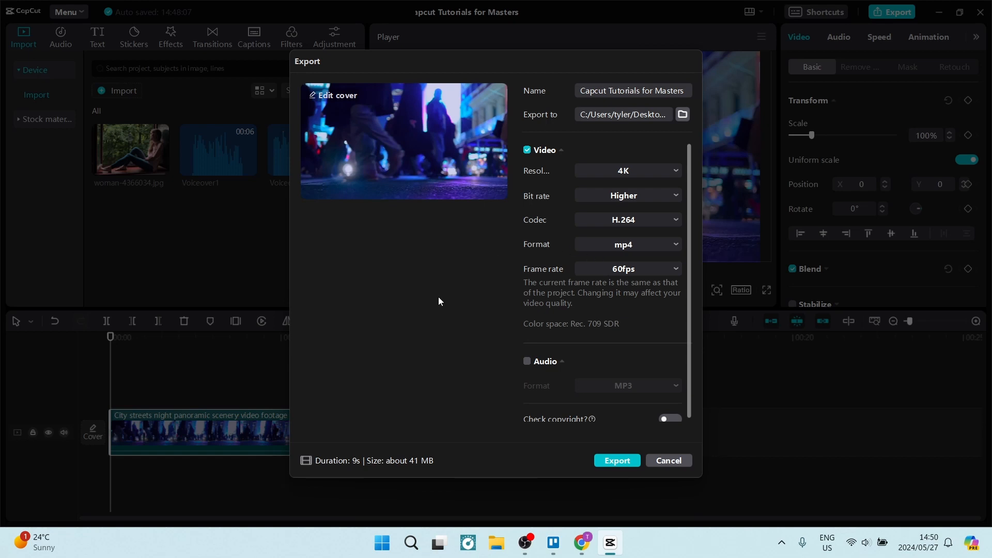
{"action": "mouse_move", "coordinate": [433, 298]}
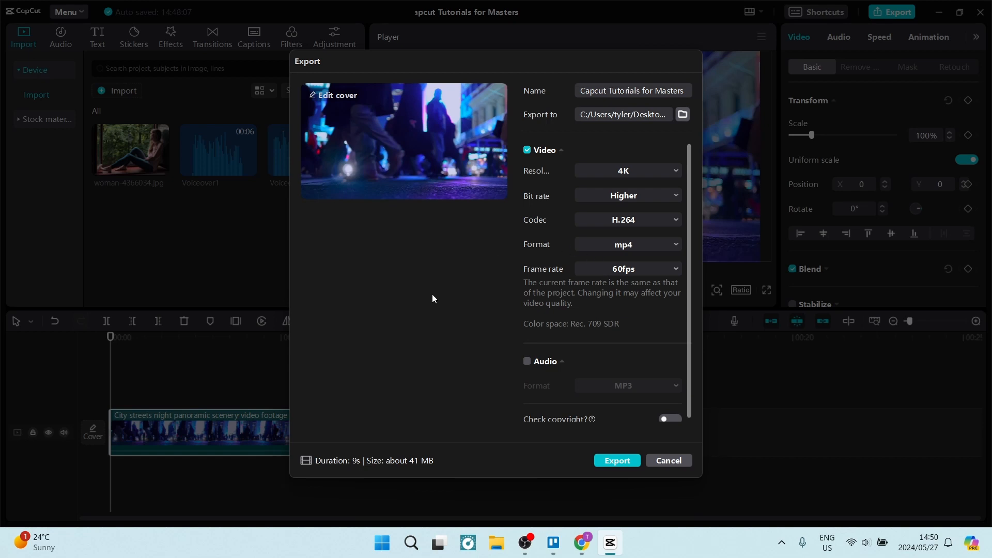